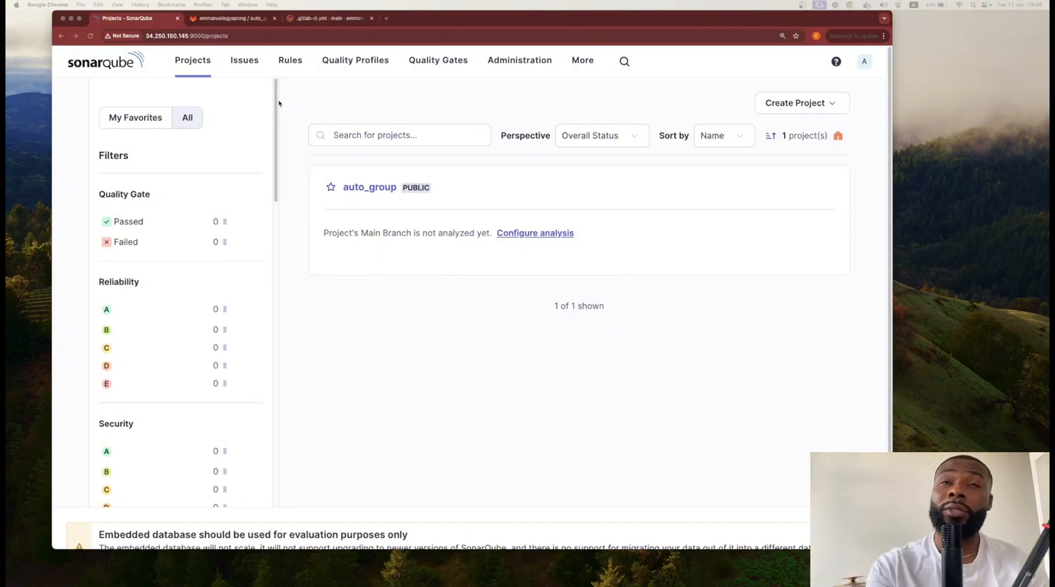
mouse_move(501, 266)
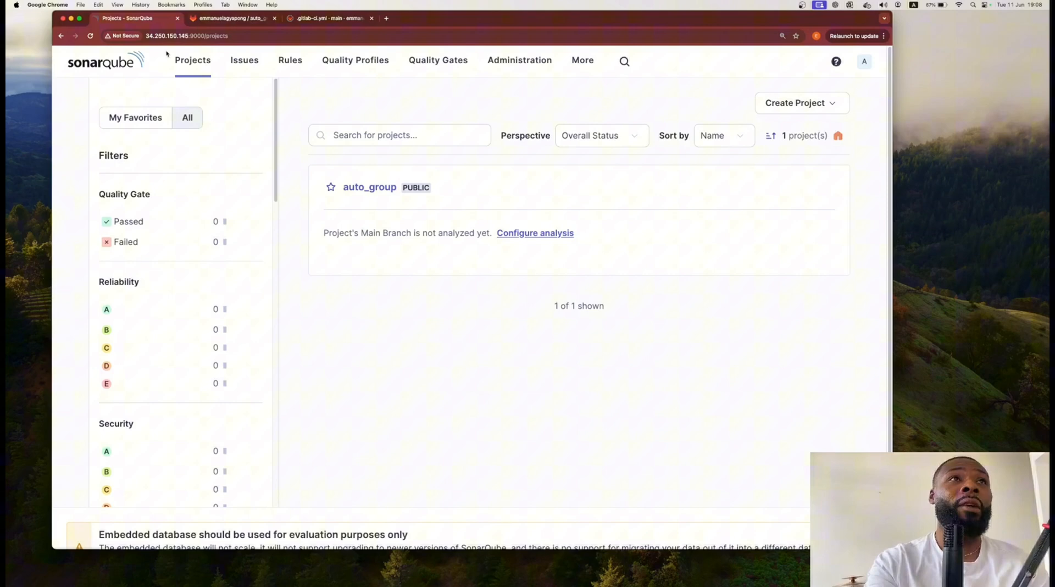
mouse_move(199, 74)
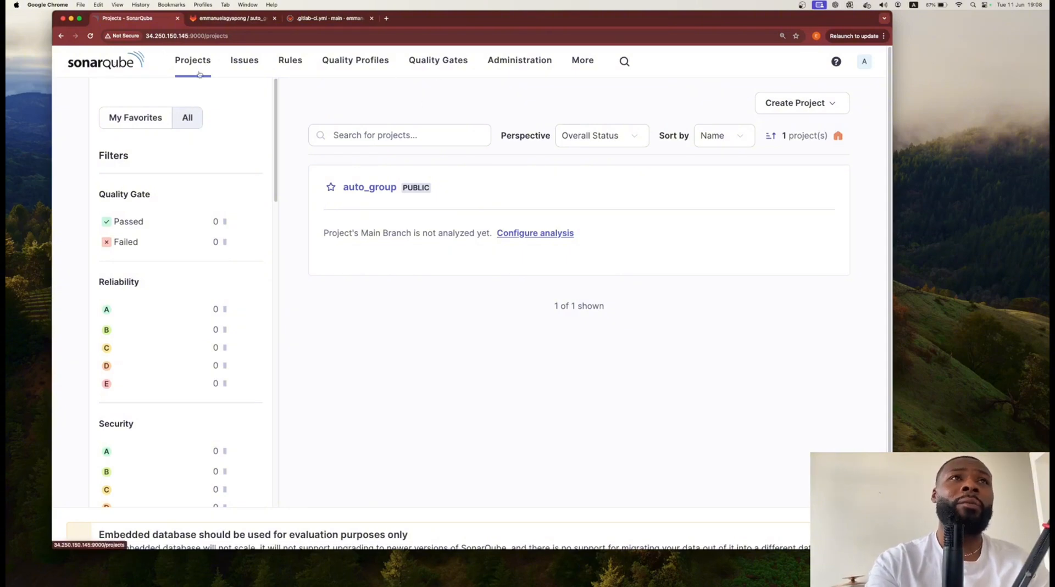
Step: Confirm Issues shows 'No Issues. Hooray!', then view the Sonar way gate's new-code conditions
click(399, 135)
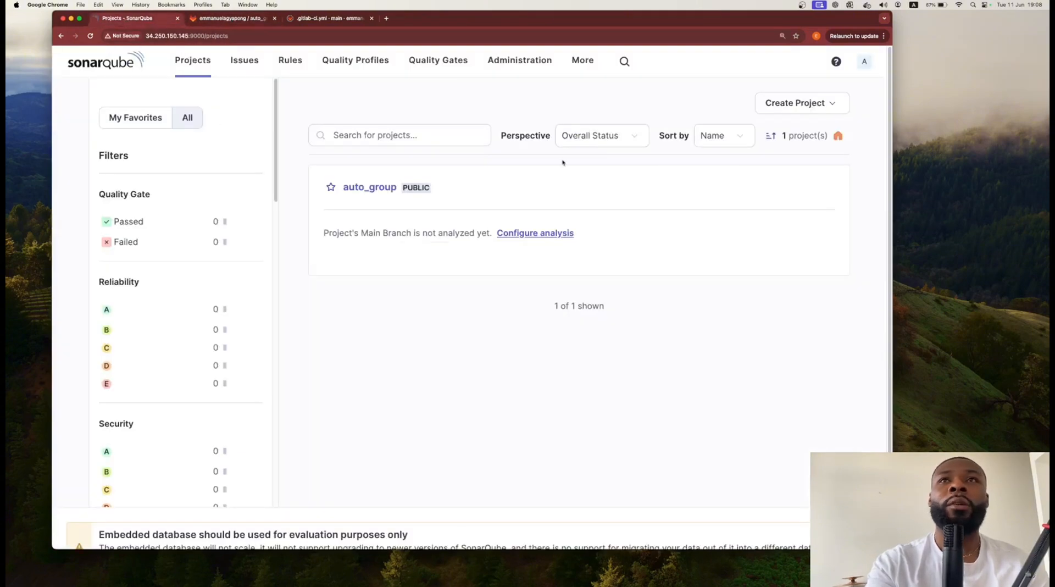
mouse_move(339, 175)
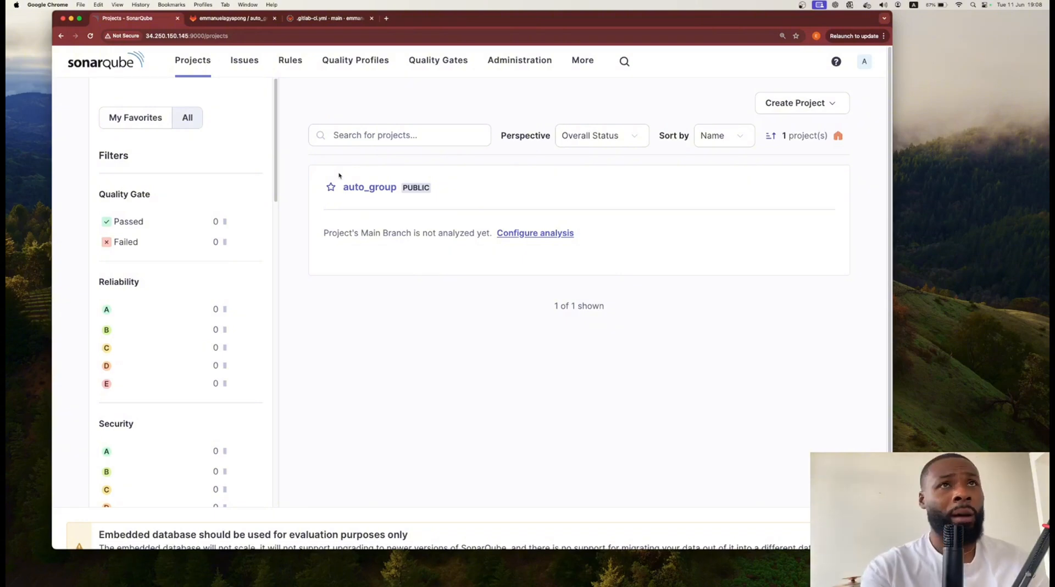
mouse_move(625, 203)
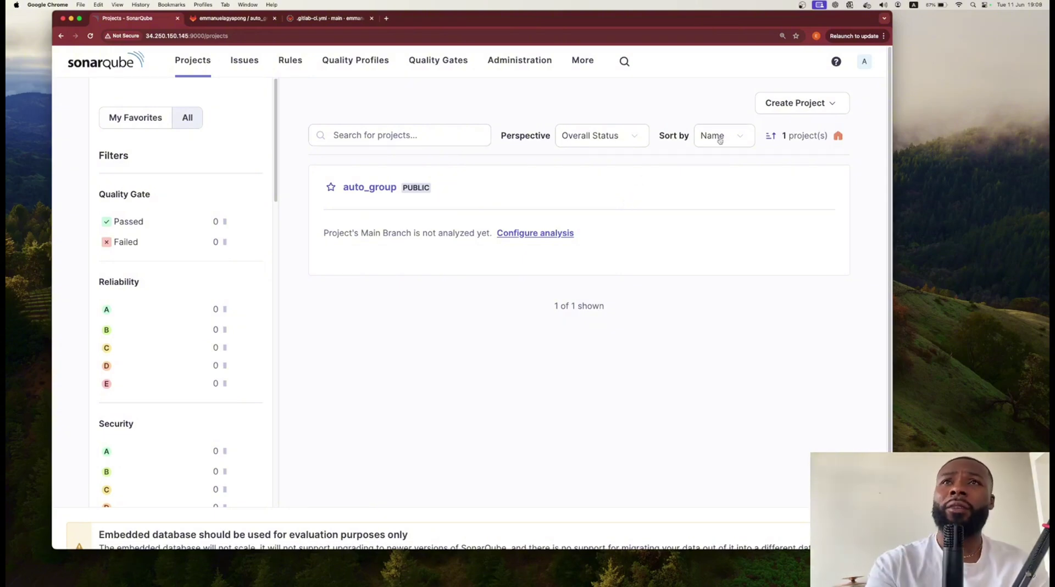
click(800, 102)
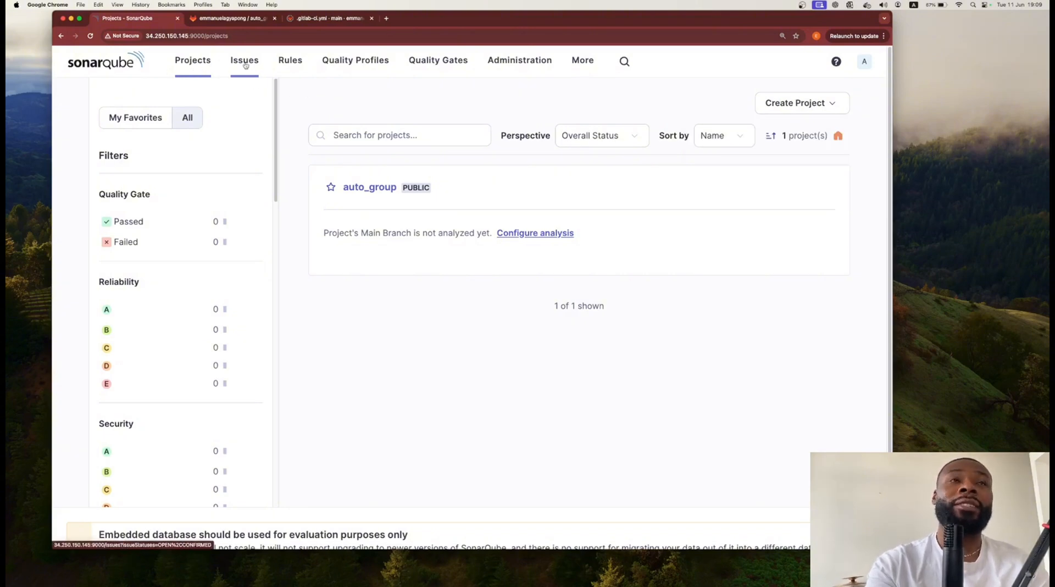
mouse_move(438, 60)
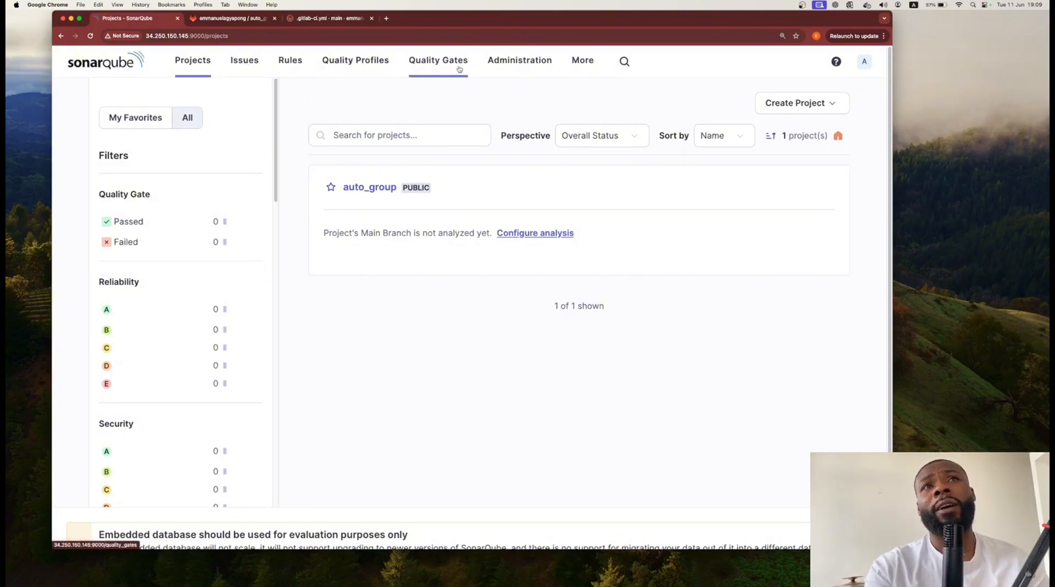
mouse_move(638, 196)
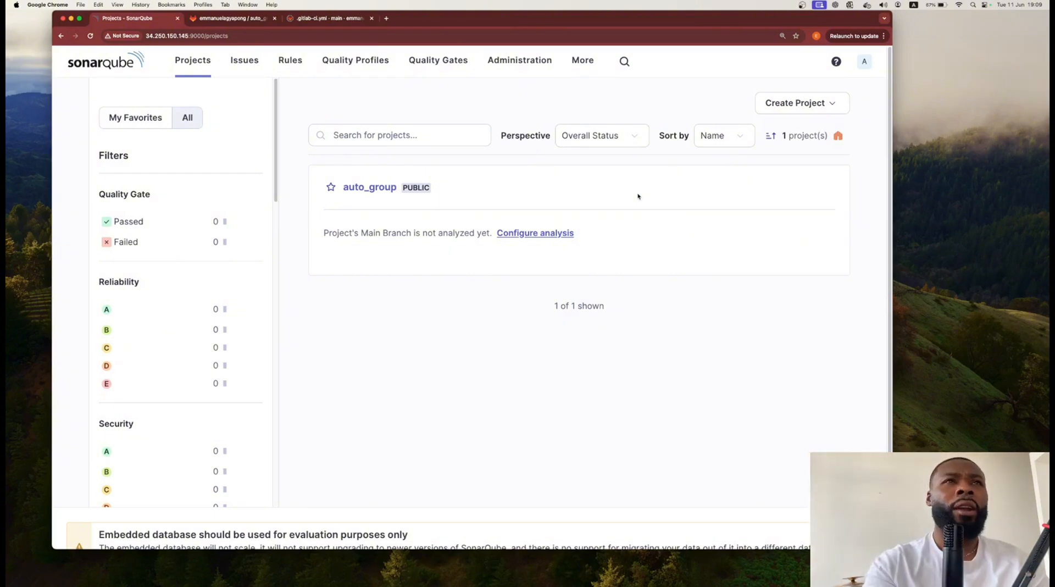
mouse_move(290, 70)
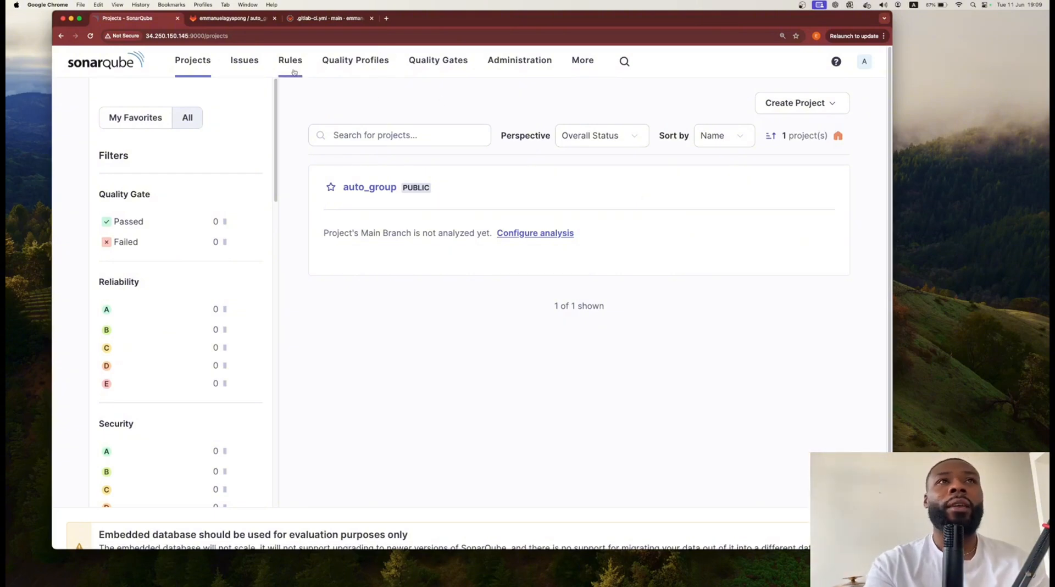
click(244, 60)
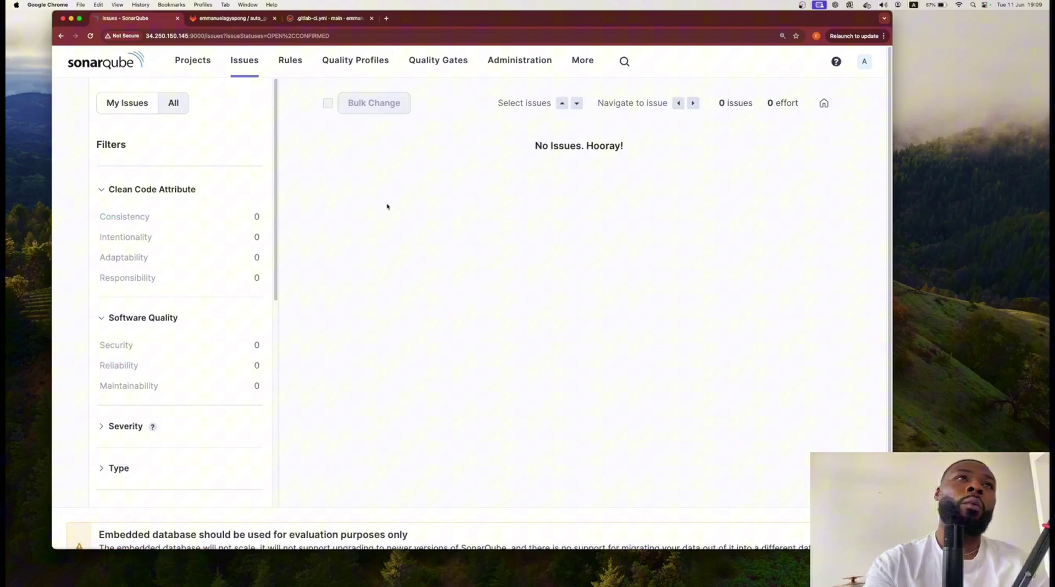
mouse_move(394, 172)
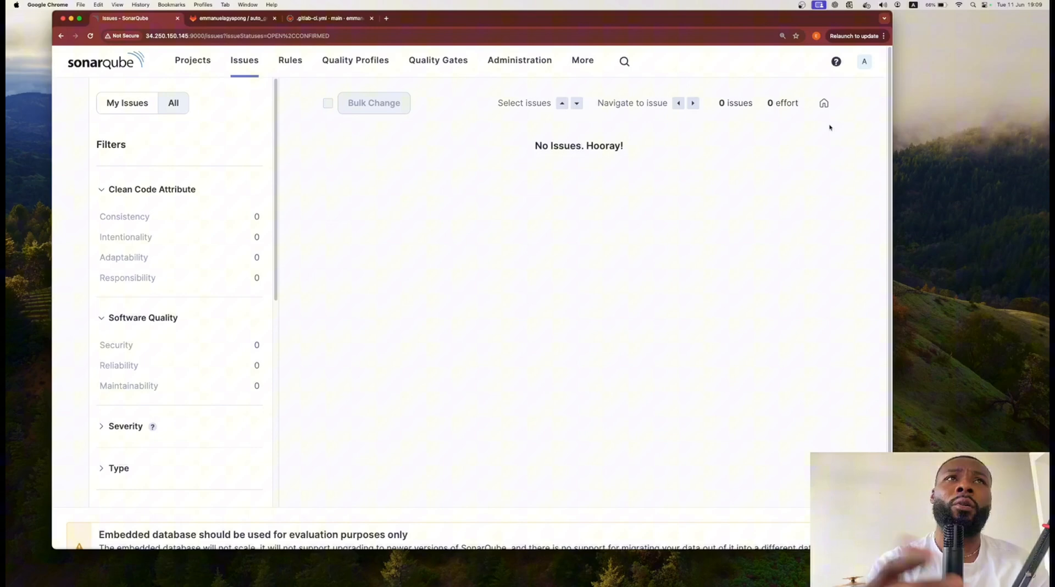
mouse_move(528, 150)
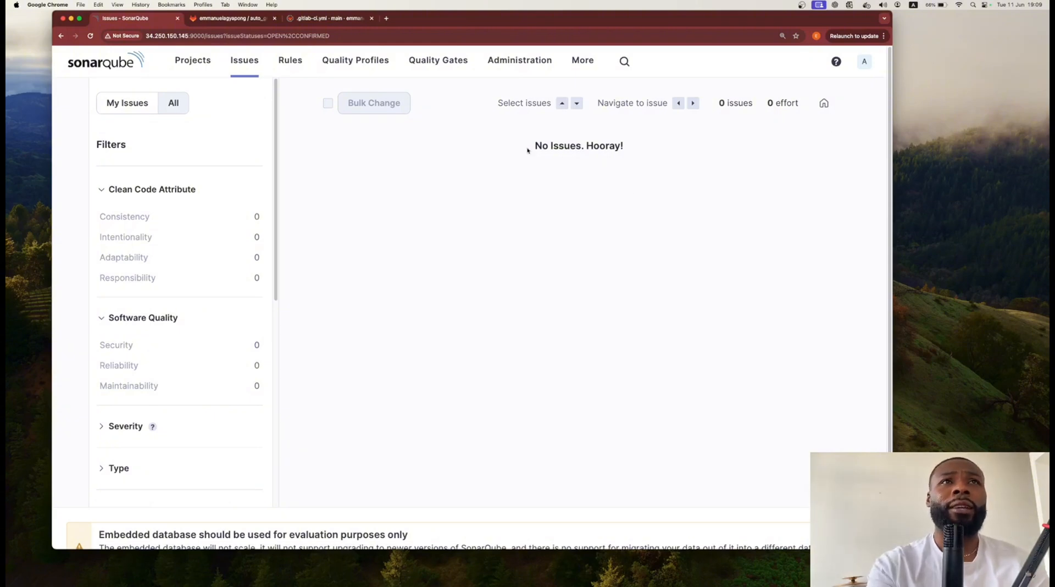
mouse_move(189, 170)
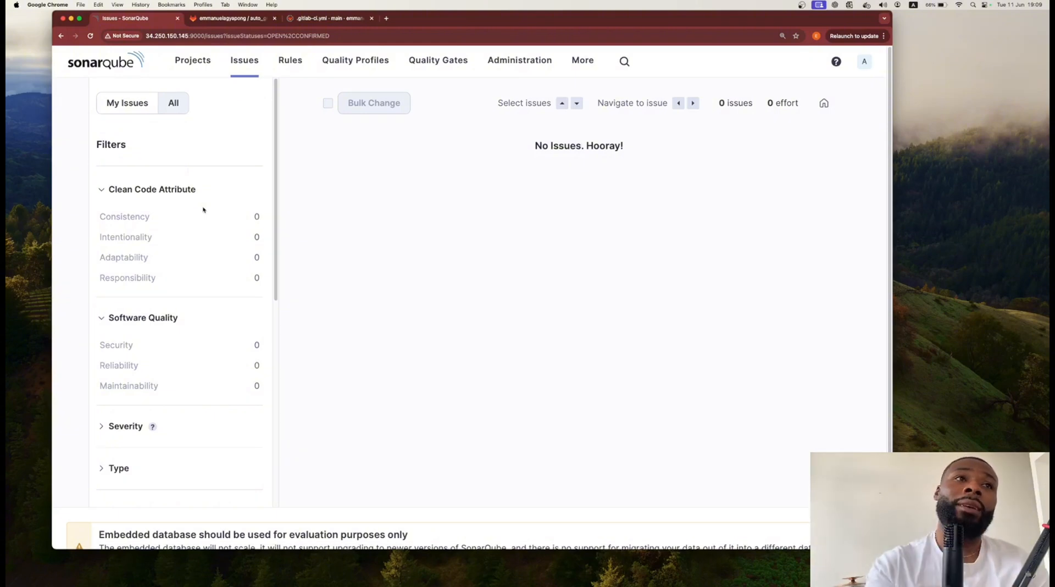
mouse_move(249, 330)
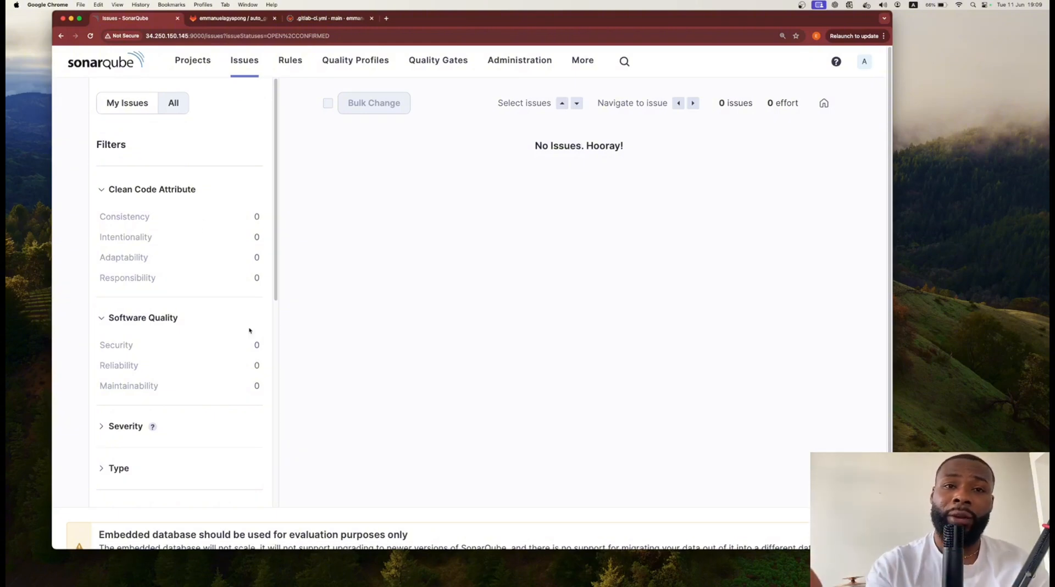
mouse_move(281, 330)
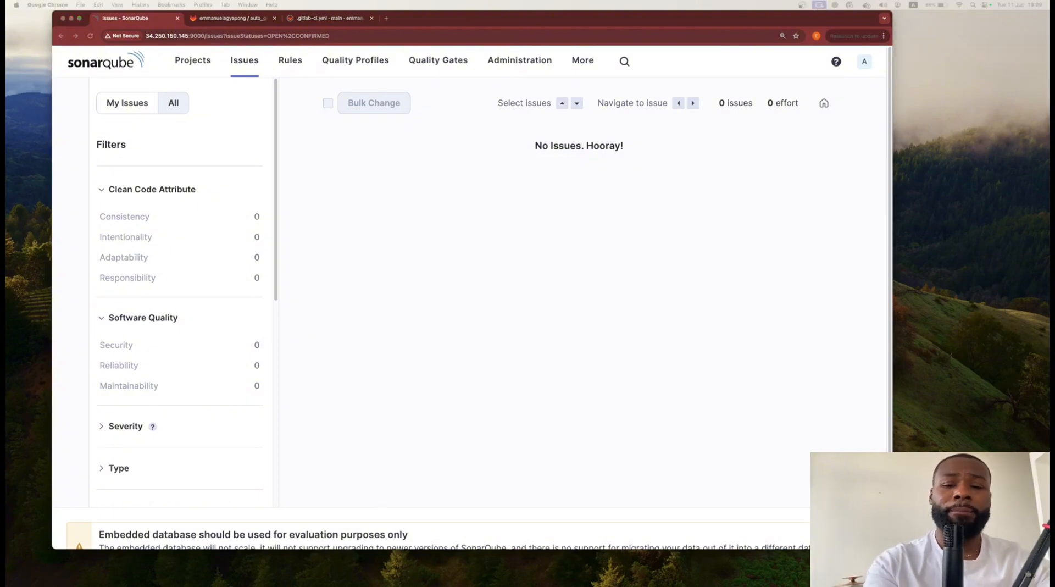
click(438, 60)
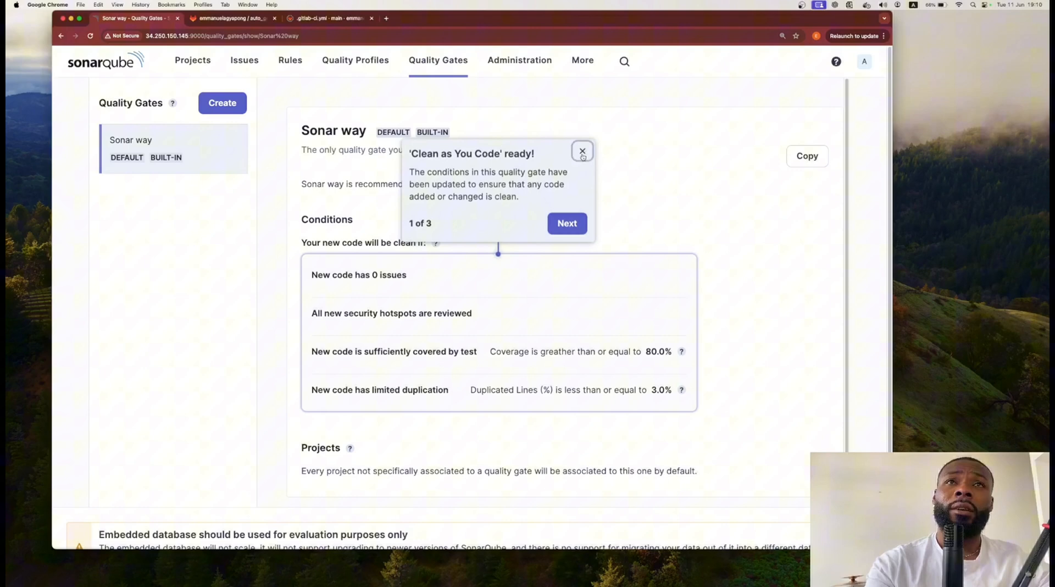
Step: Close the 'Clean as You Code ready!' tour and read Sonar way's coverage and duplication conditions
click(582, 151)
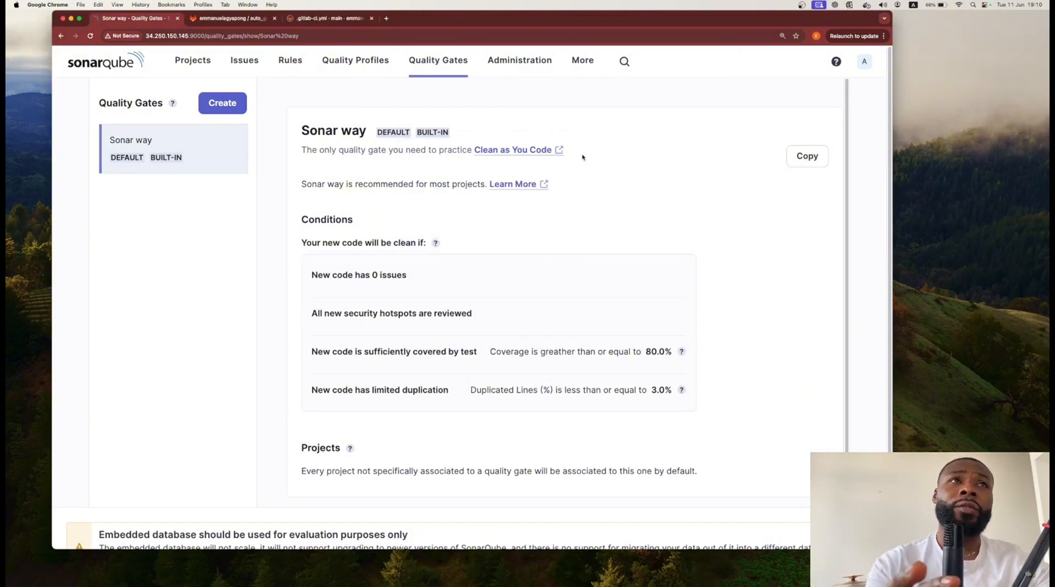
mouse_move(355, 126)
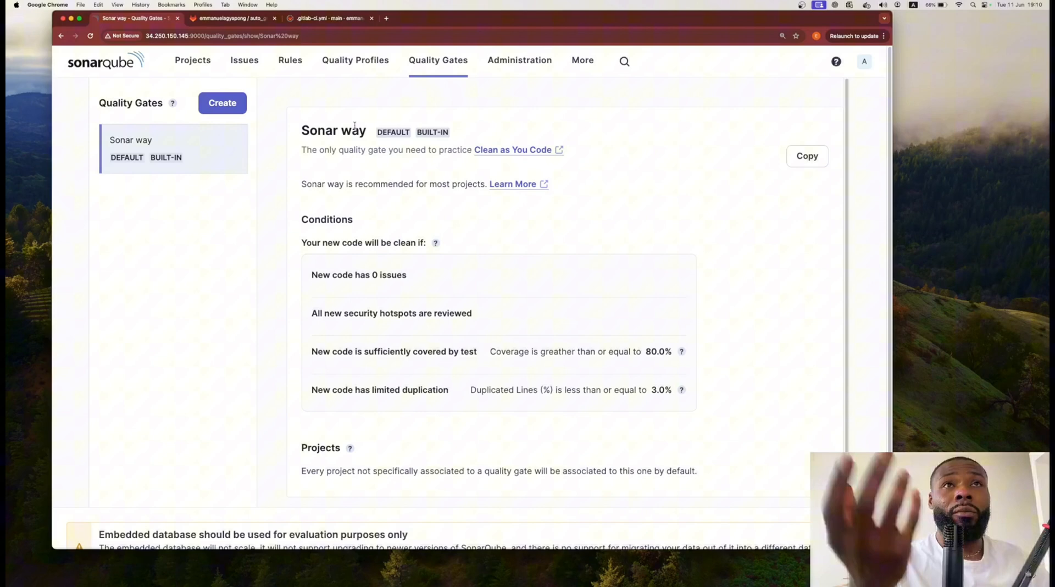
mouse_move(146, 111)
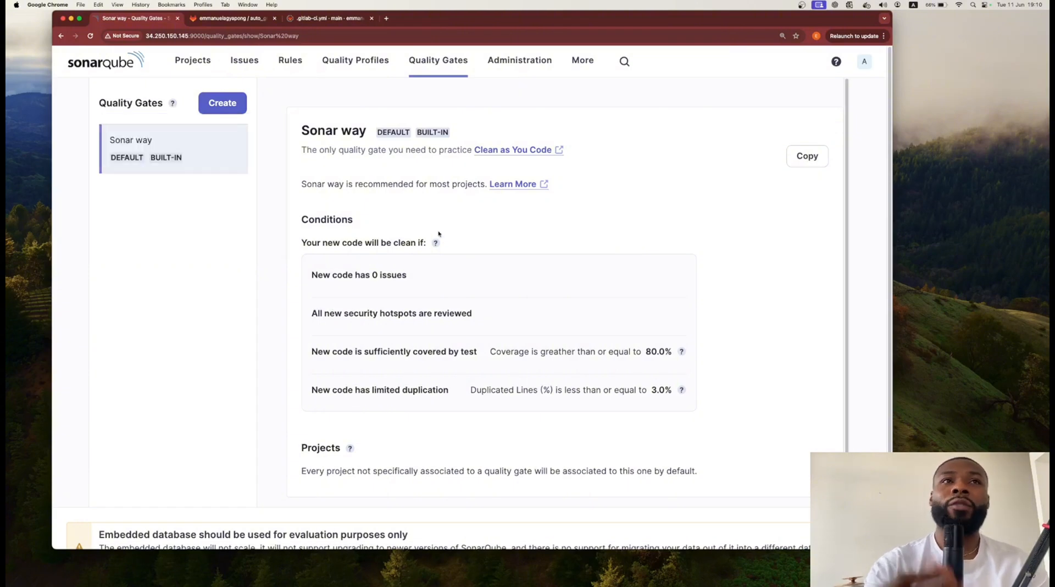
mouse_move(377, 399)
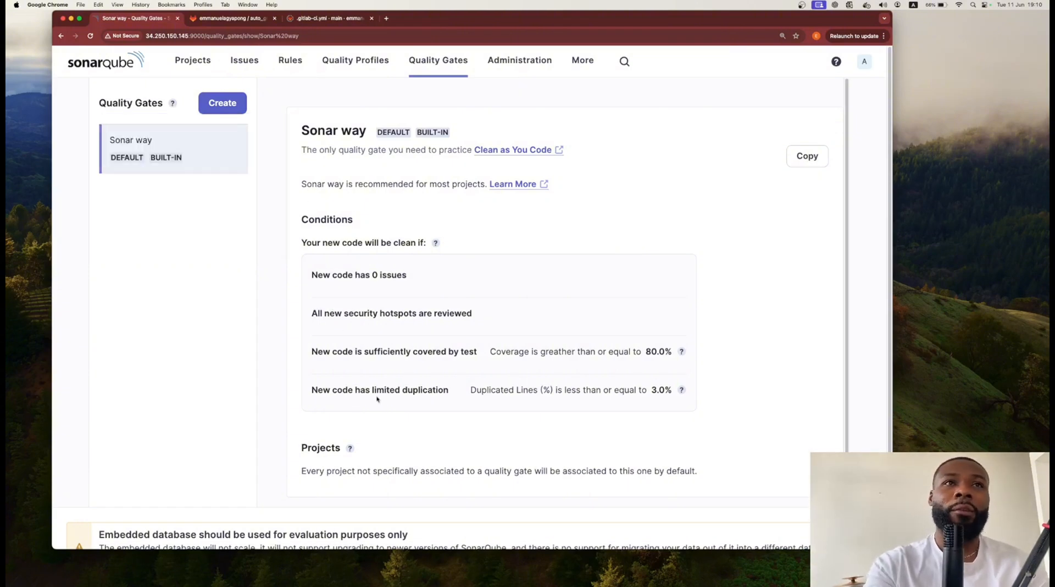
mouse_move(467, 247)
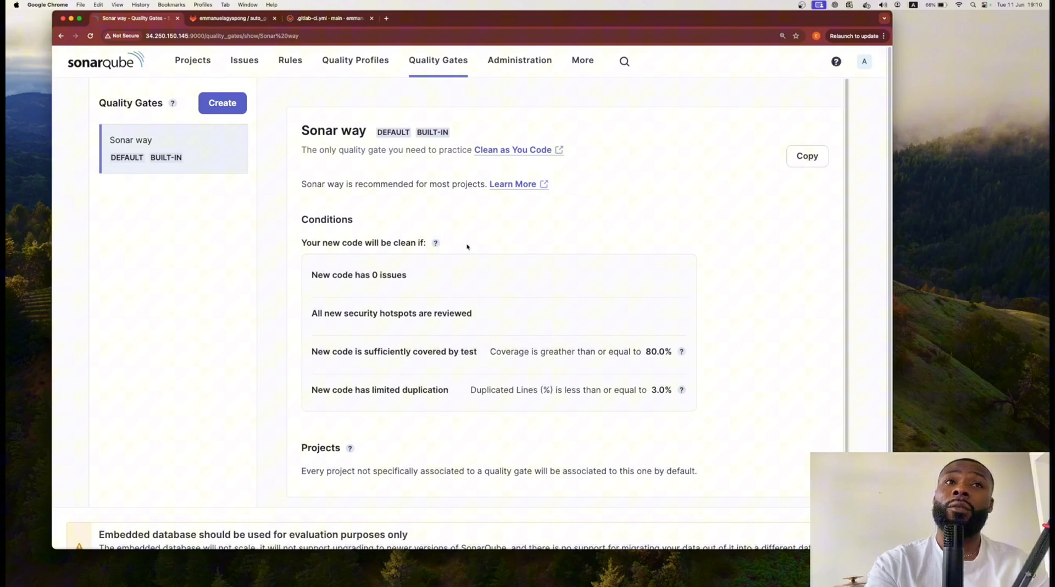
mouse_move(471, 258)
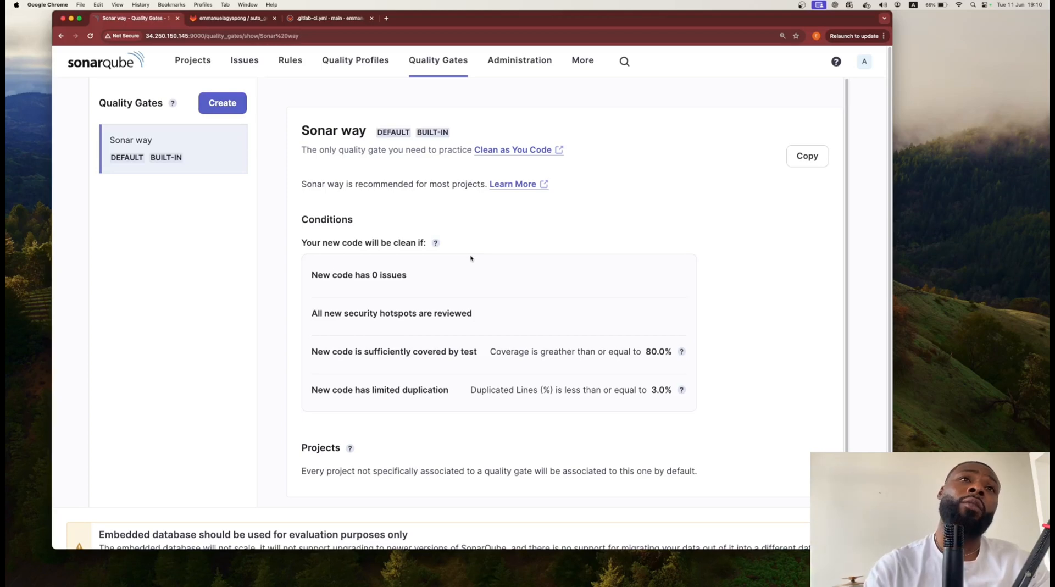
mouse_move(415, 352)
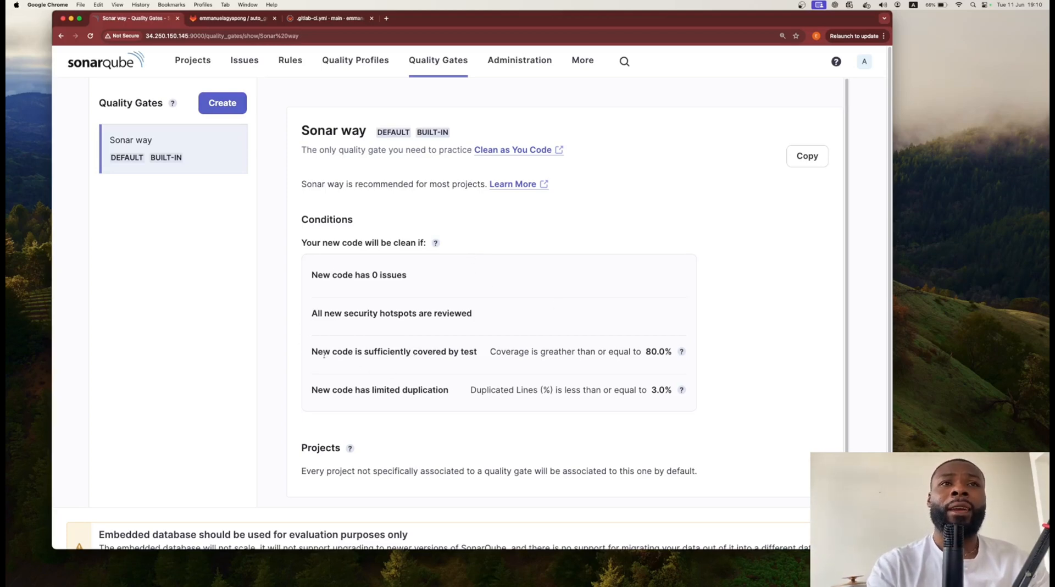
double_click(394, 351)
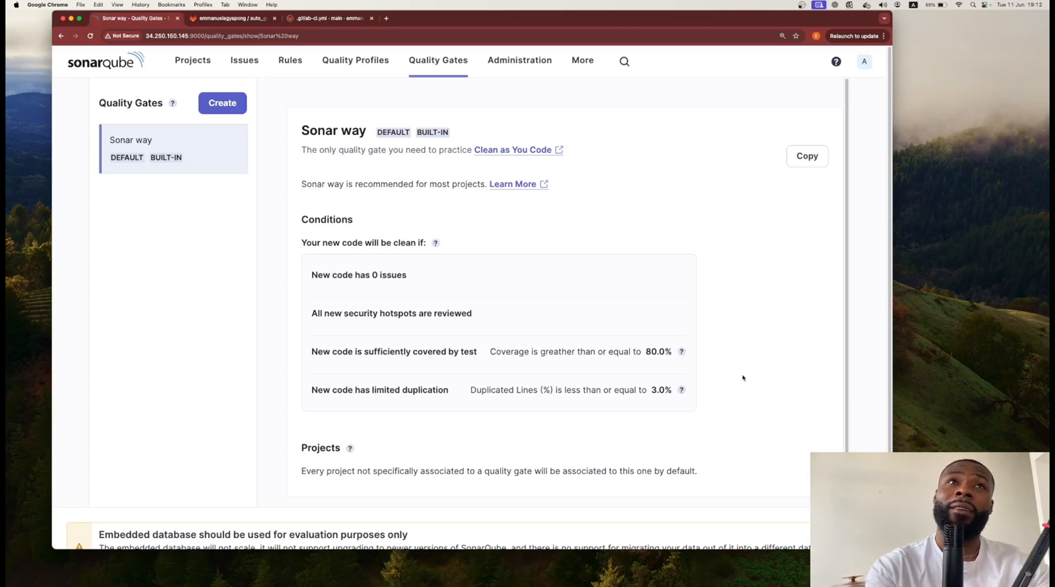
mouse_move(382, 111)
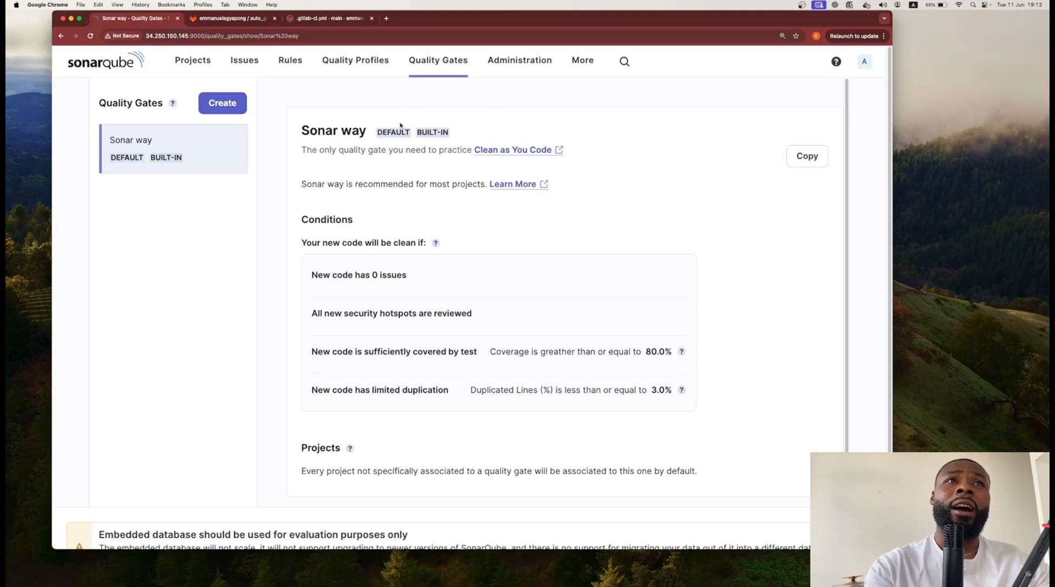
click(354, 60)
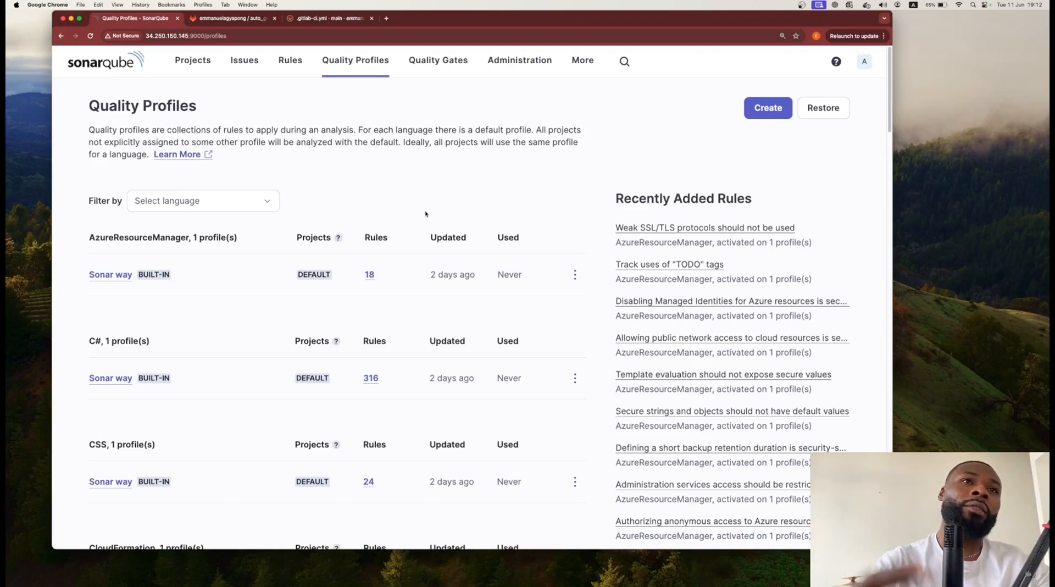
mouse_move(420, 407)
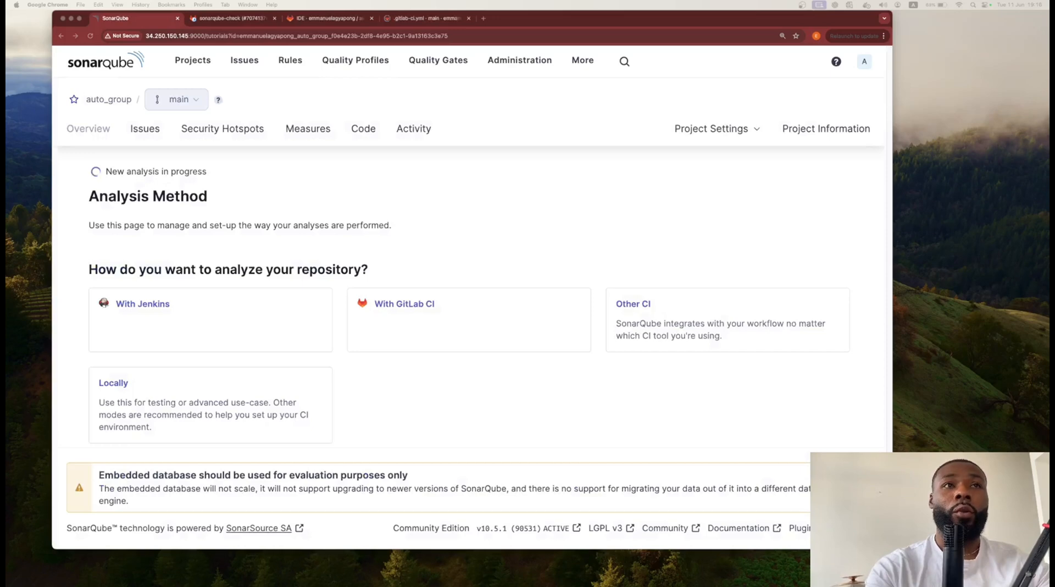
Step: Review the built-in Sonar way language profiles, then open the auto_group project's analysis
click(228, 18)
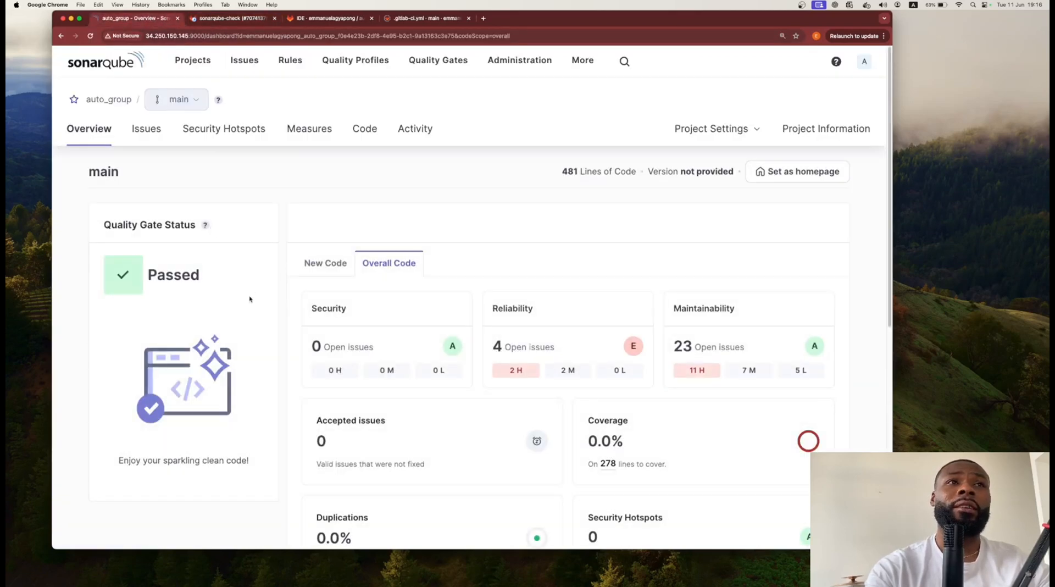
Step: Scroll the auto_group Overview, then view the running sonarqube-check GitLab job log
scroll(down, 3)
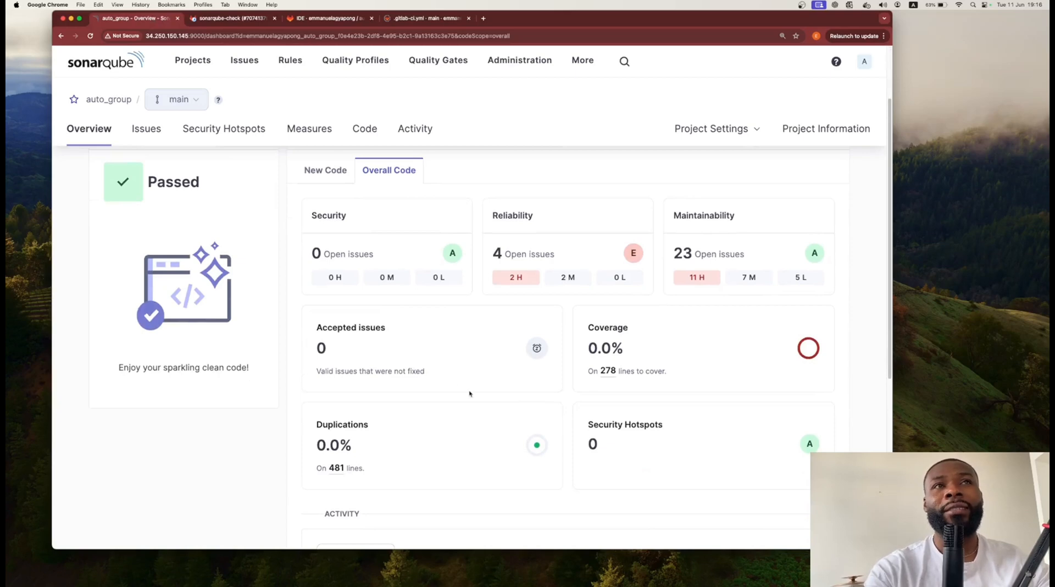
click(231, 18)
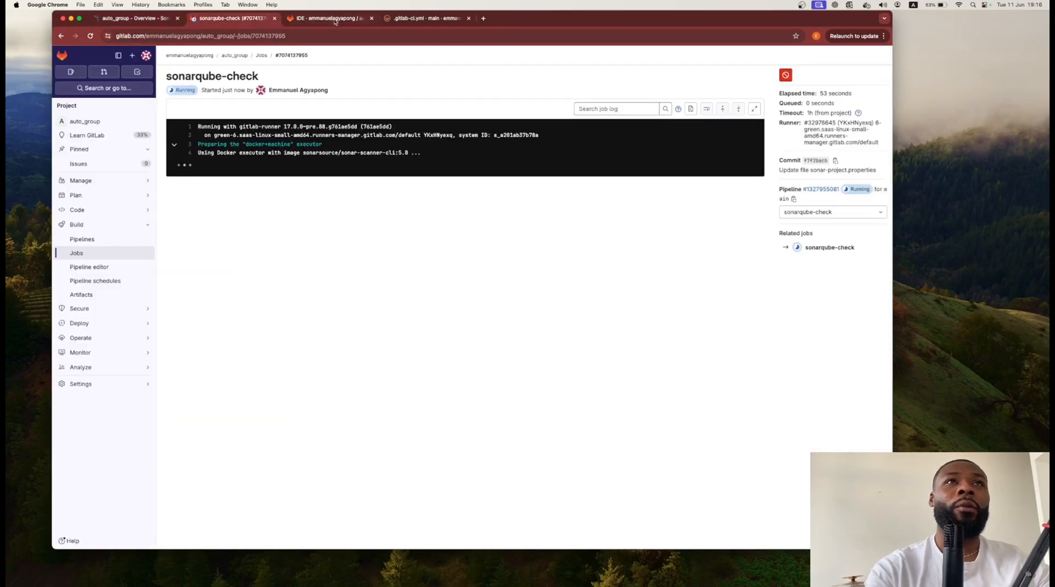
Step: Review the sonarqube stages in .gitlab-ci.yml in the Web IDE, then return to SonarQube
click(329, 18)
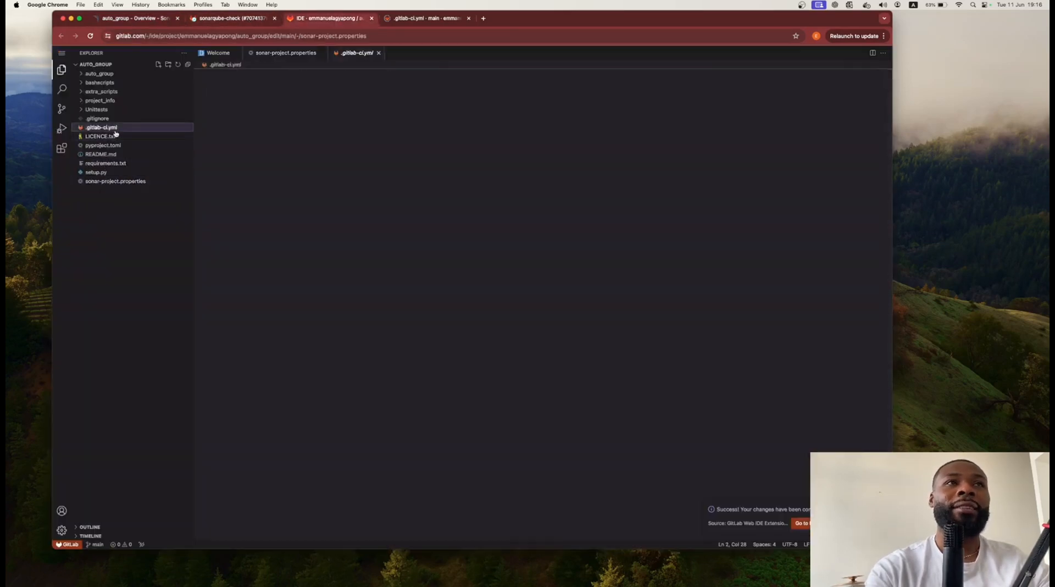
click(101, 127)
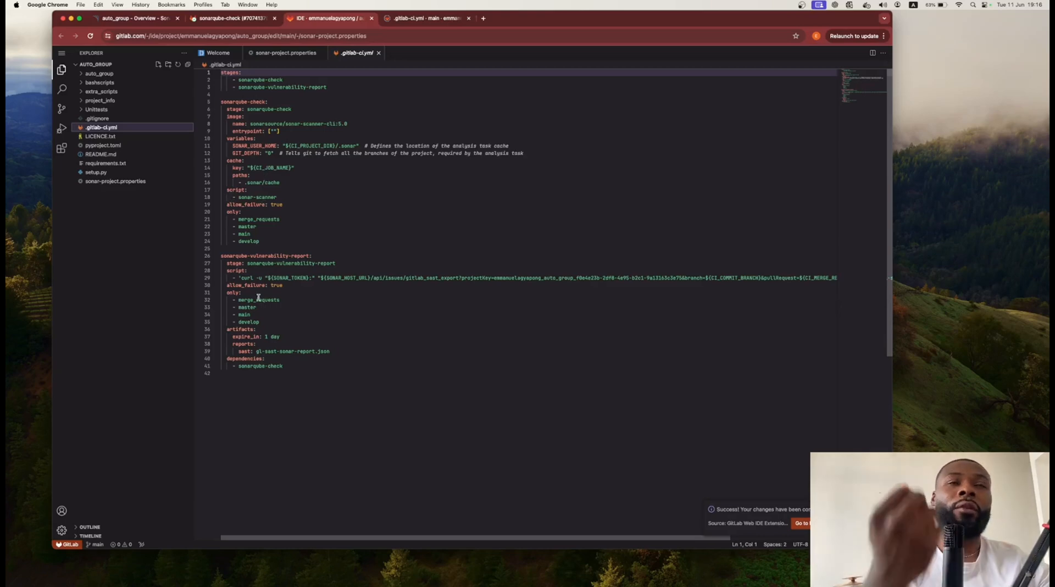
mouse_move(288, 240)
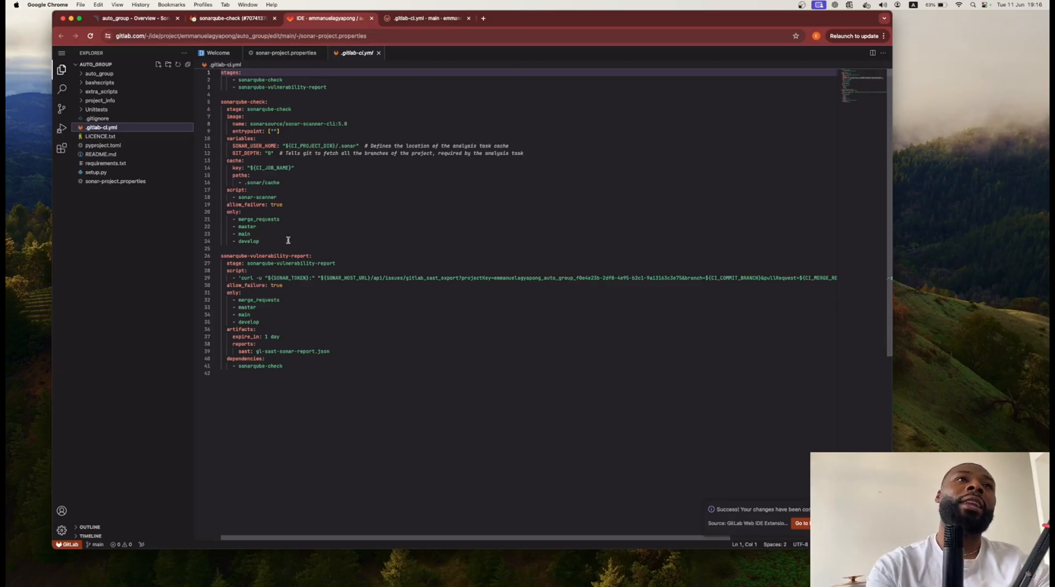
mouse_move(315, 309)
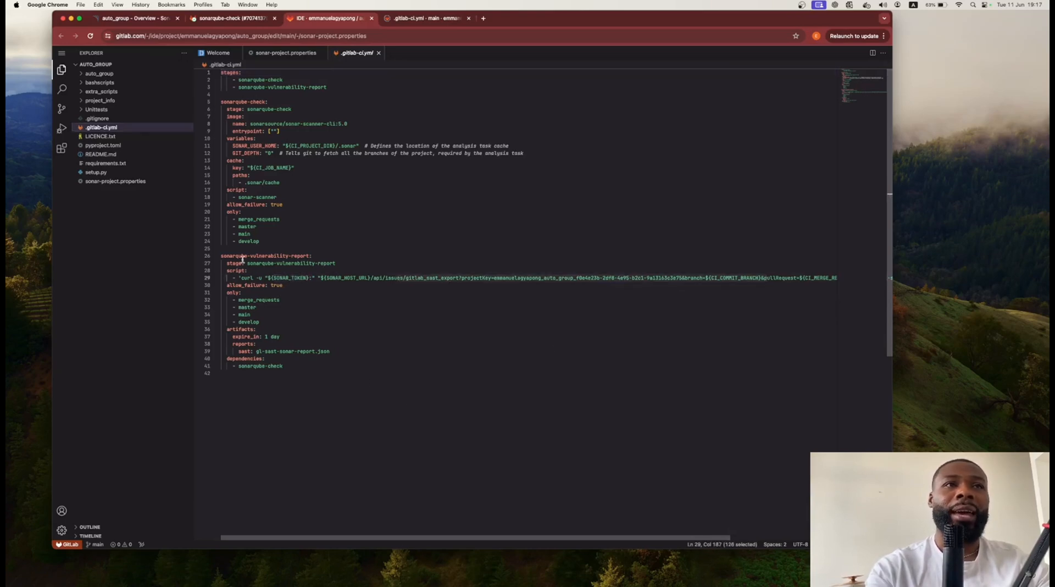
click(471, 270)
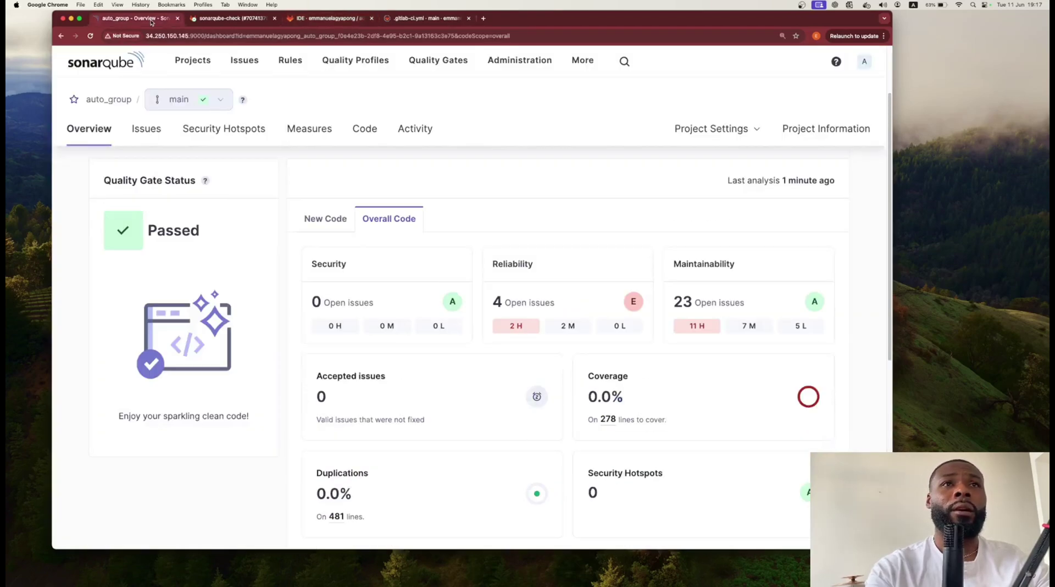
Step: Compare New Code and Overall Code measures, highlight Duplications, then open the 27 issues
scroll(down, 3)
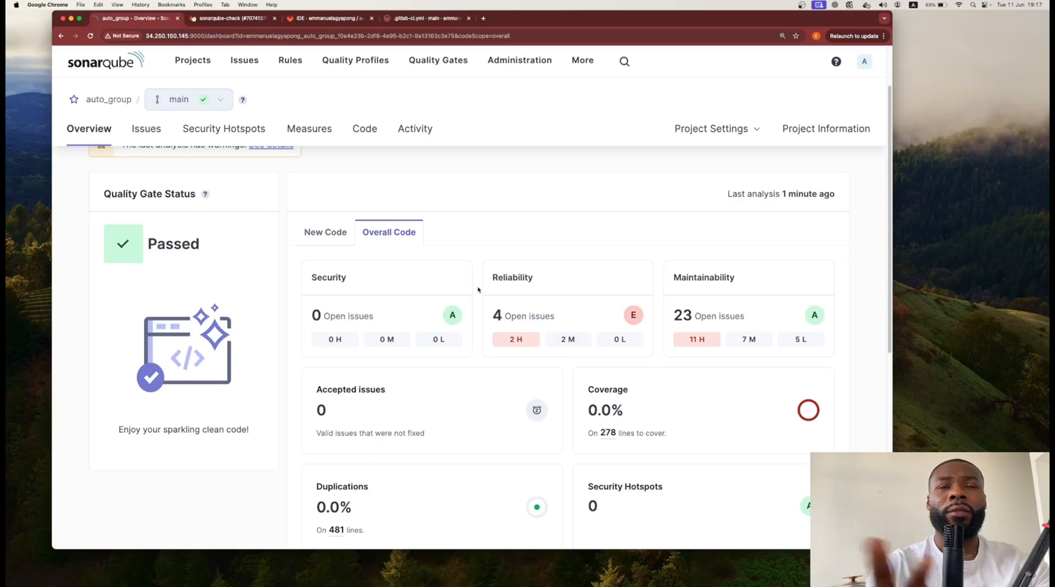
scroll(down, 3)
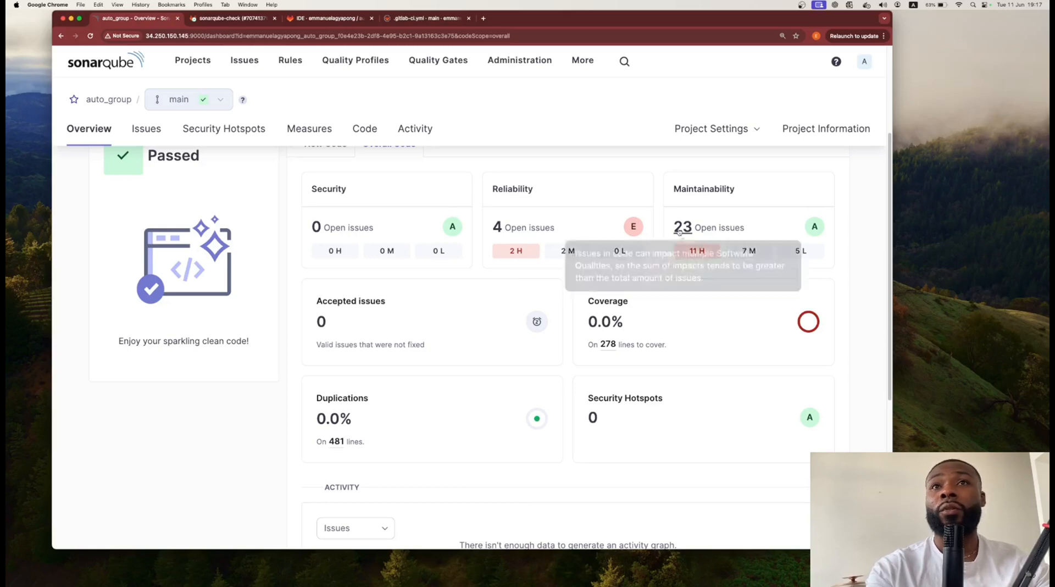
mouse_move(495, 197)
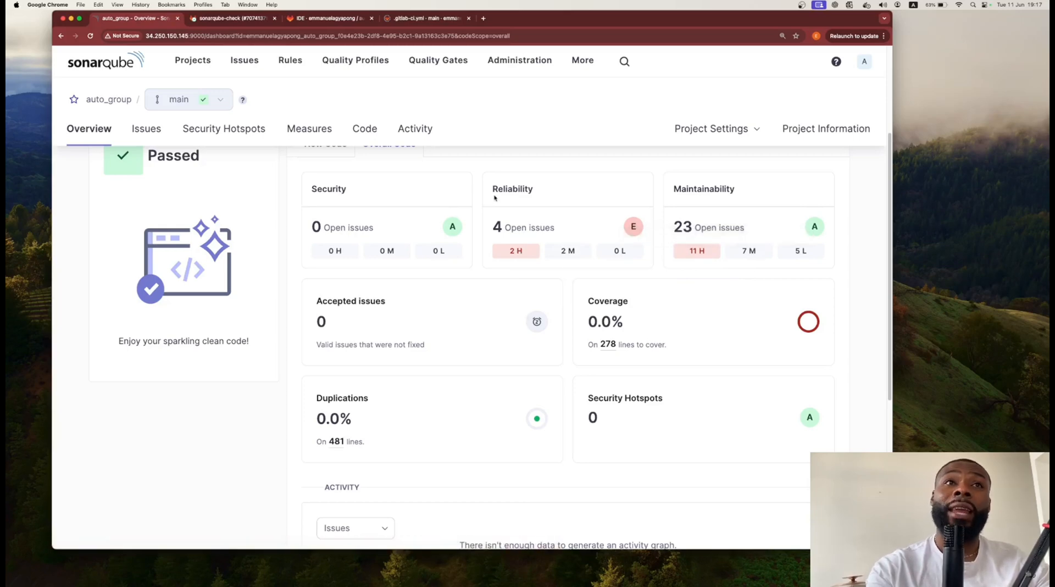
mouse_move(327, 281)
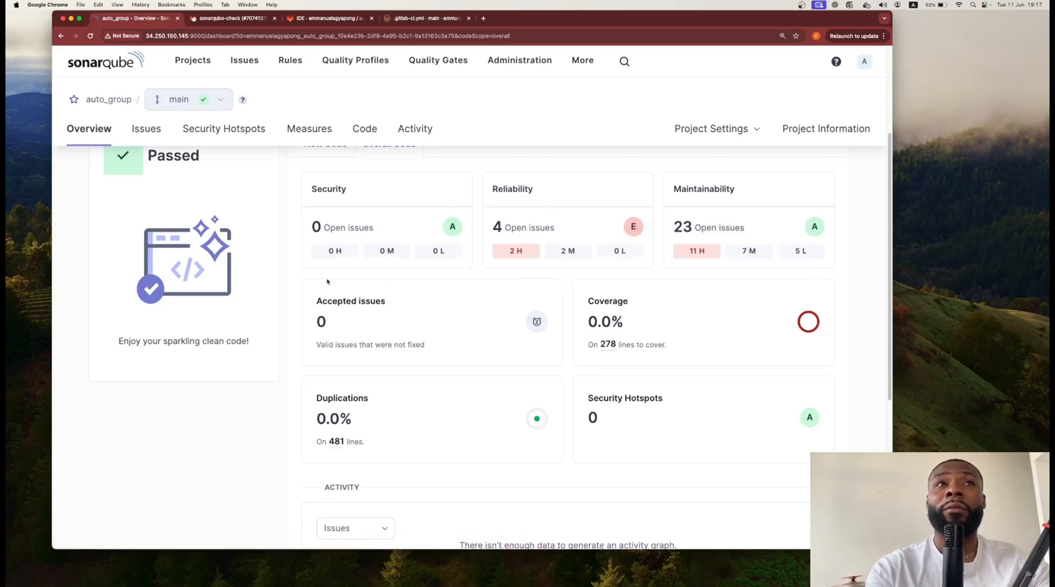
scroll(up, 3)
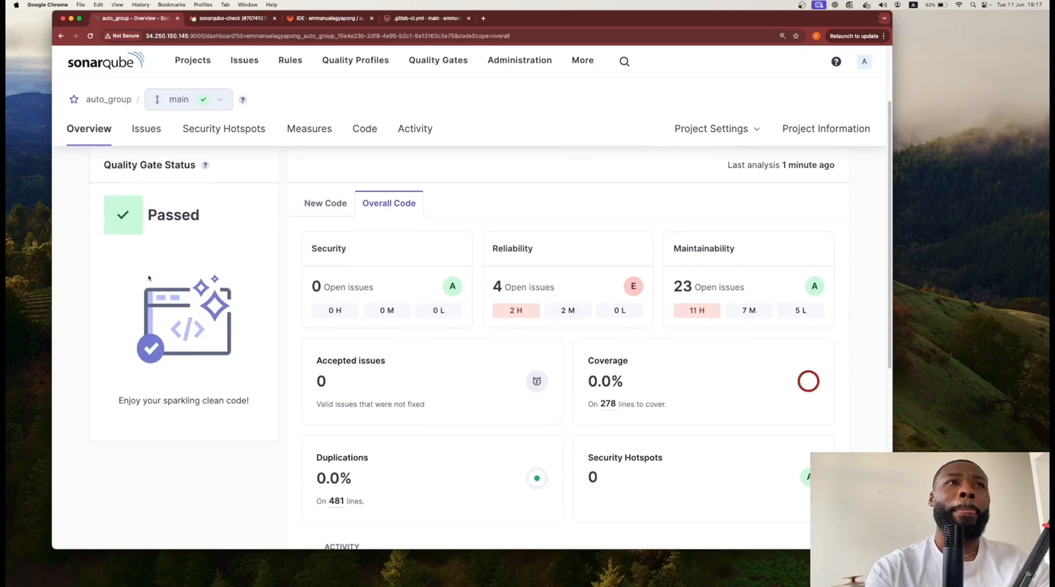
mouse_move(192, 354)
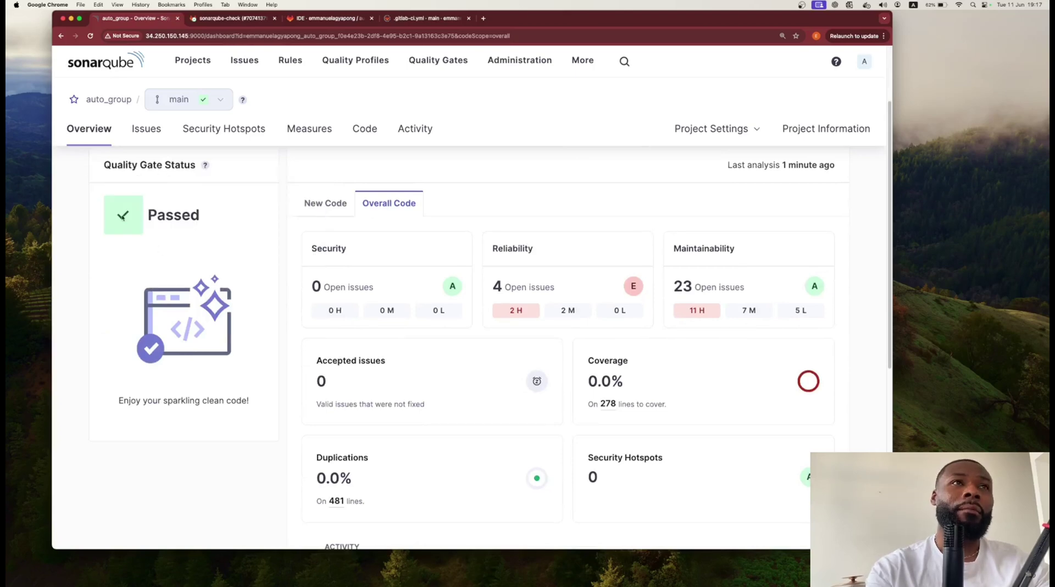
click(325, 203)
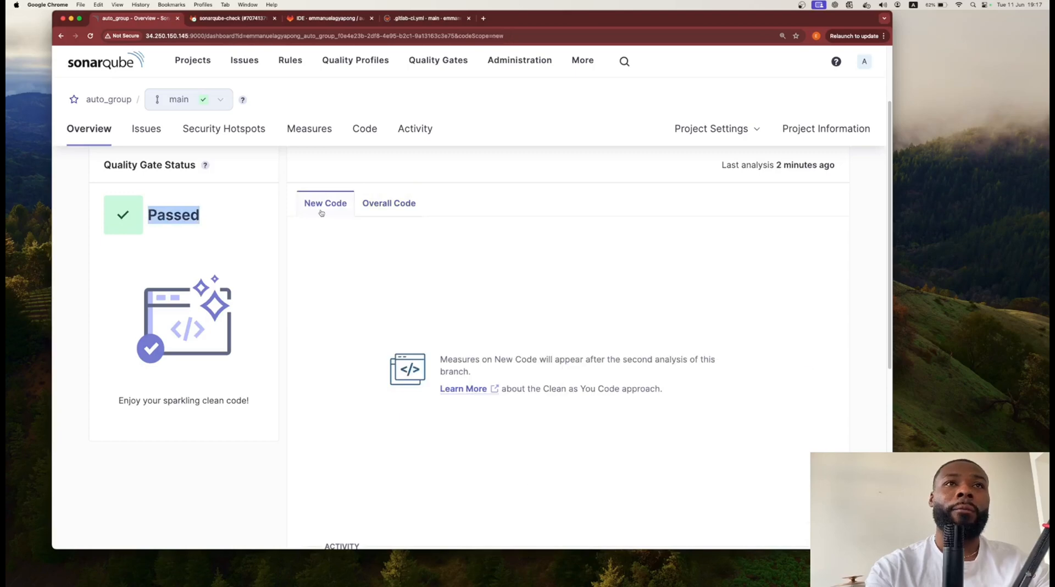
click(388, 203)
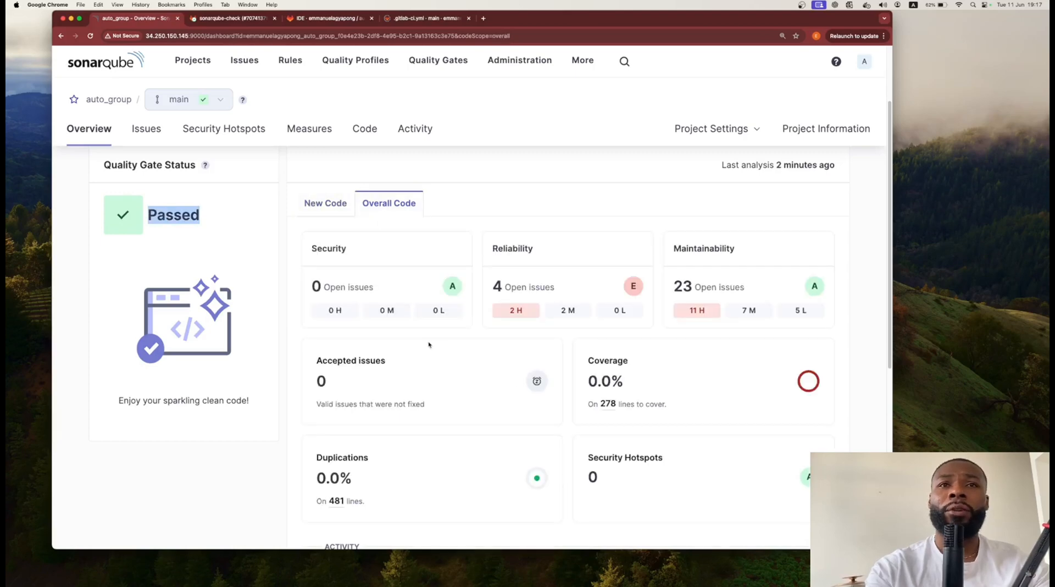
scroll(down, 3)
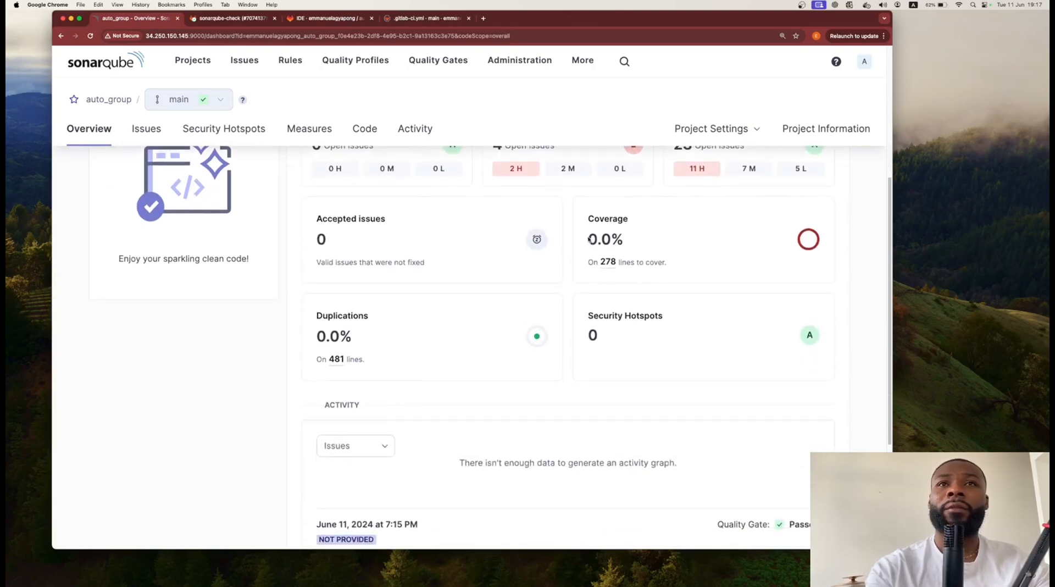
double_click(606, 229)
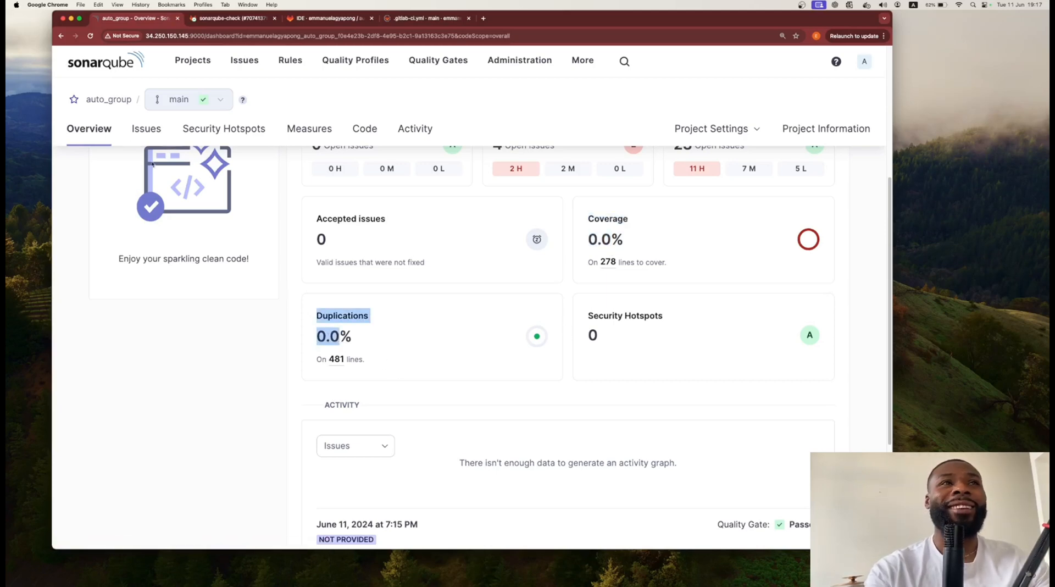
click(146, 129)
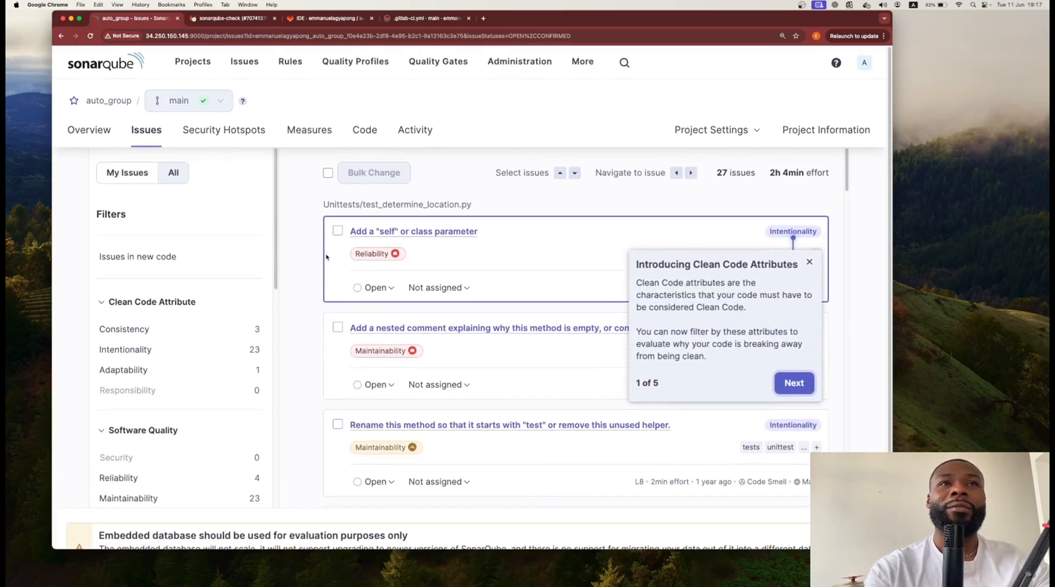
Step: Close the Clean Code Attributes and issue lifecycle tips, scroll the issues, then open Security Hotspots
click(809, 261)
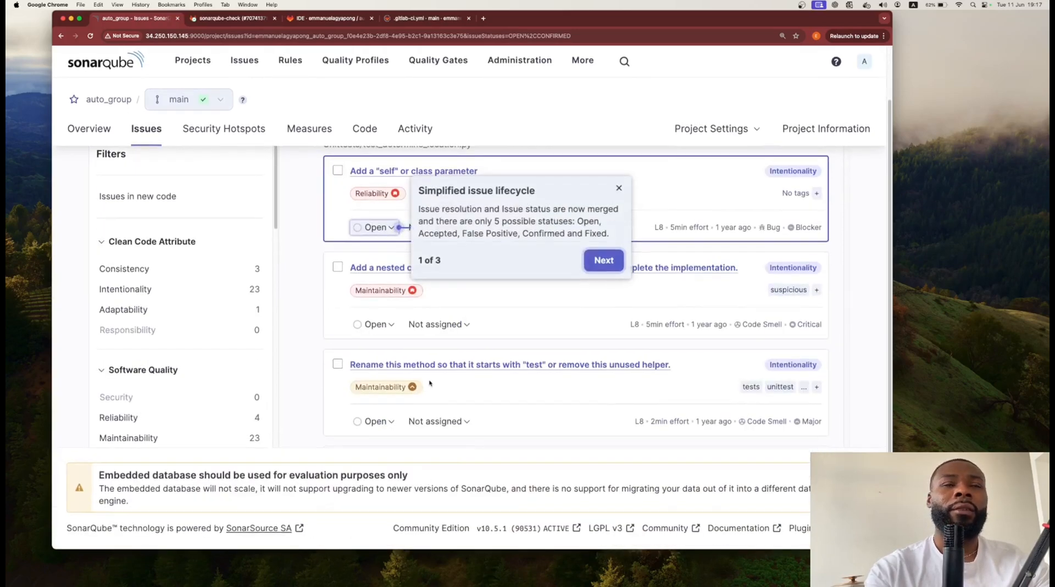
click(618, 188)
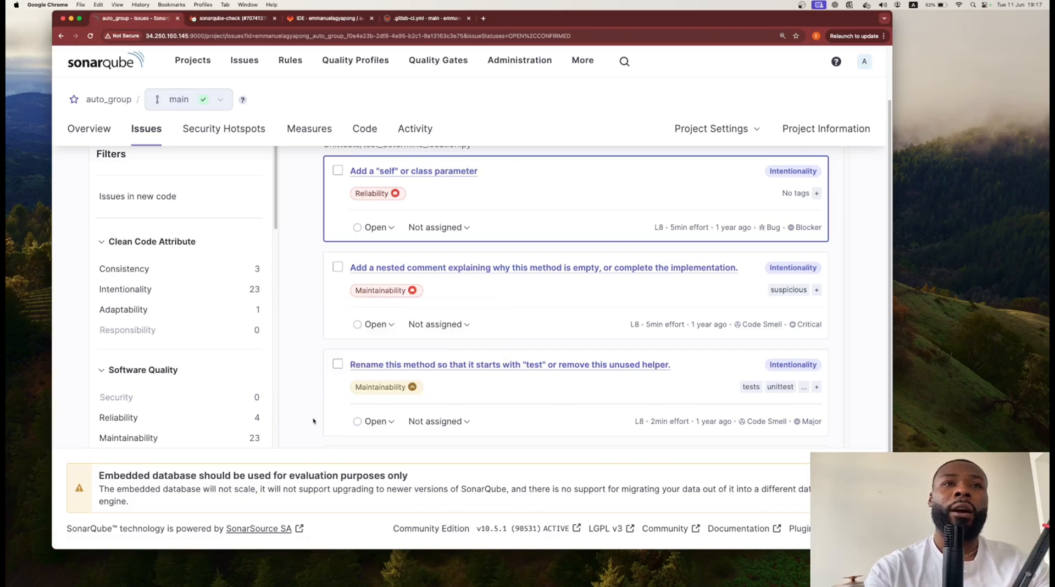
scroll(down, 3)
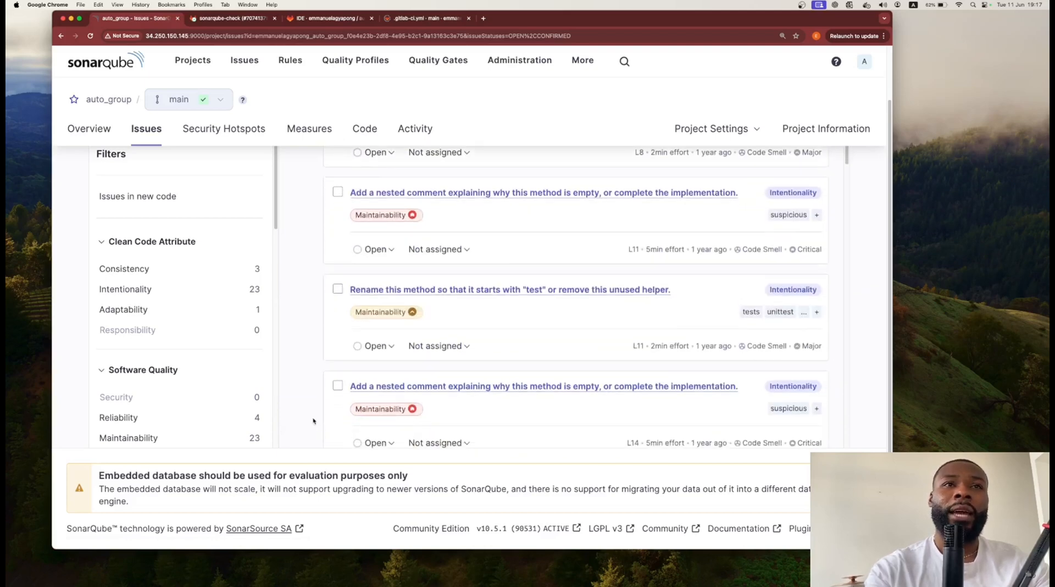
click(224, 128)
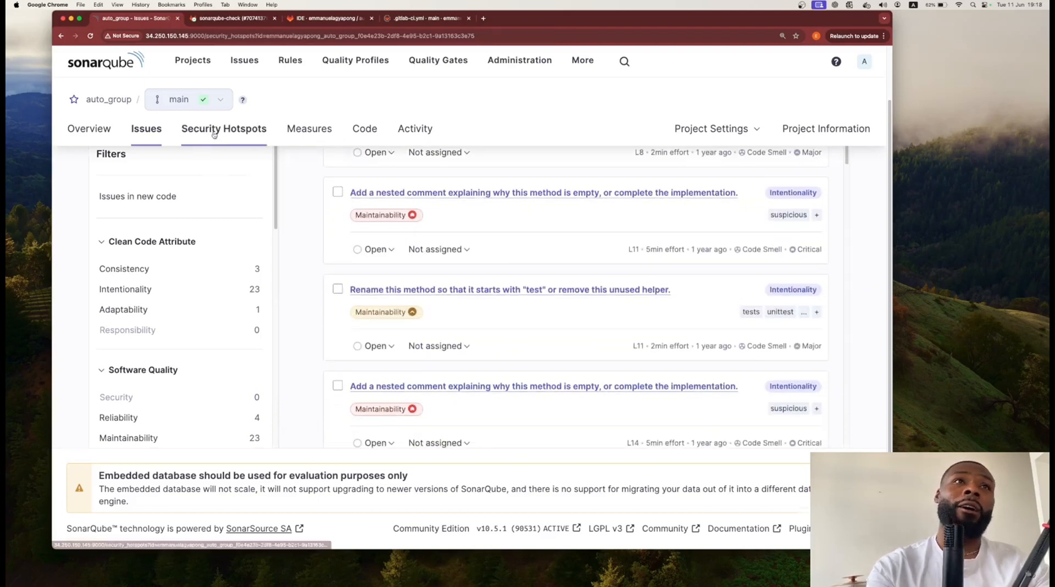
Step: View the per-folder lines of code and issue counts under Code, then return to Overview
click(364, 129)
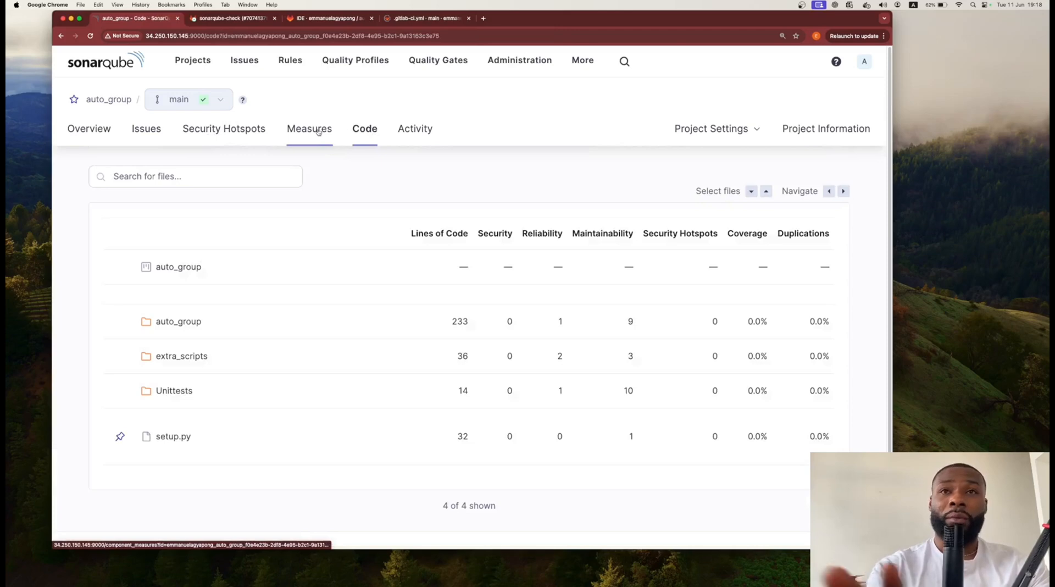
click(89, 129)
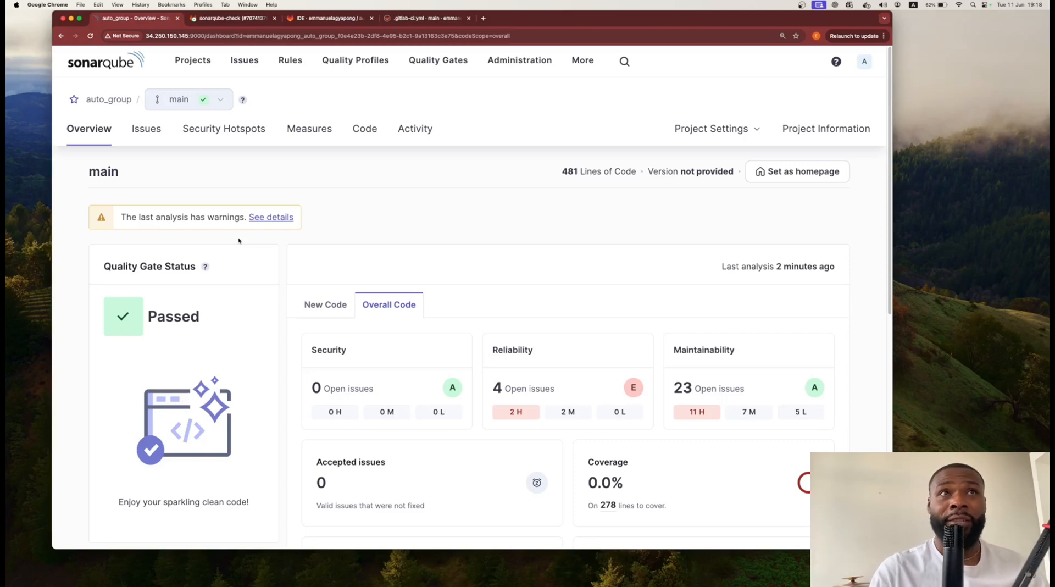
scroll(down, 3)
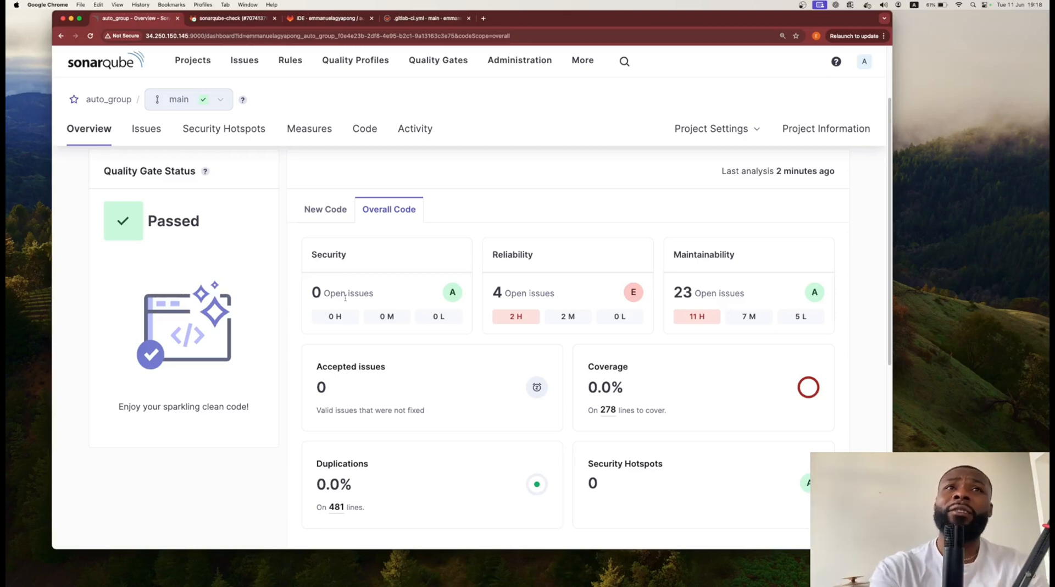
mouse_move(393, 358)
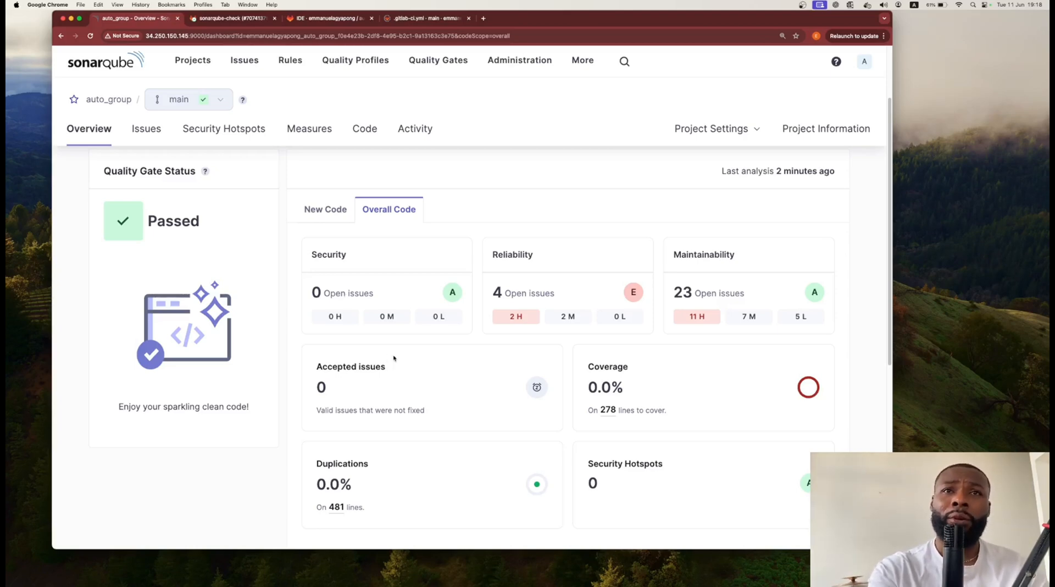
mouse_move(449, 411)
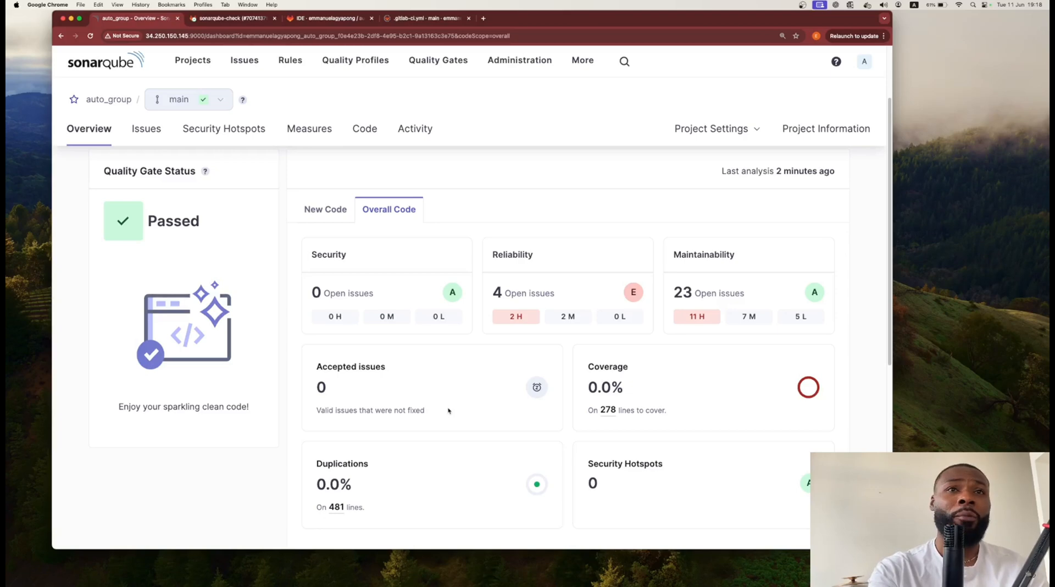